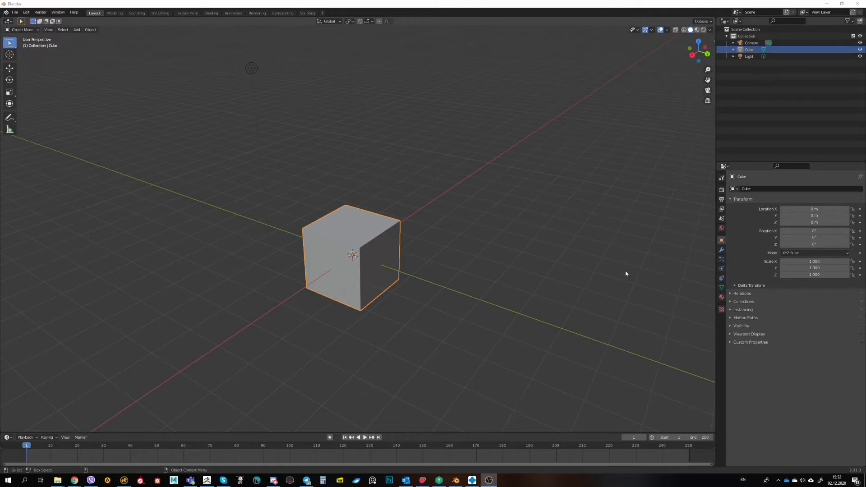
Deselect the default cube by picking empty viewport space.
{"action": "left_click", "coordinate": [440, 304]}
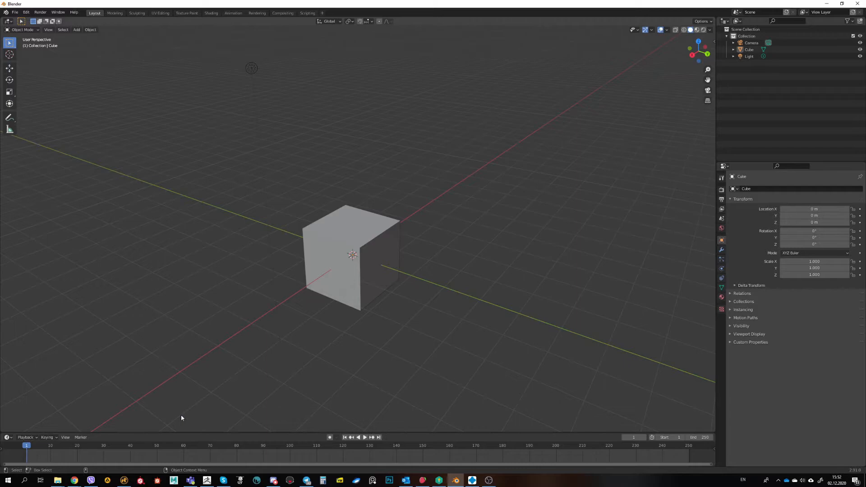
{"action": "left_click", "coordinate": [75, 478]}
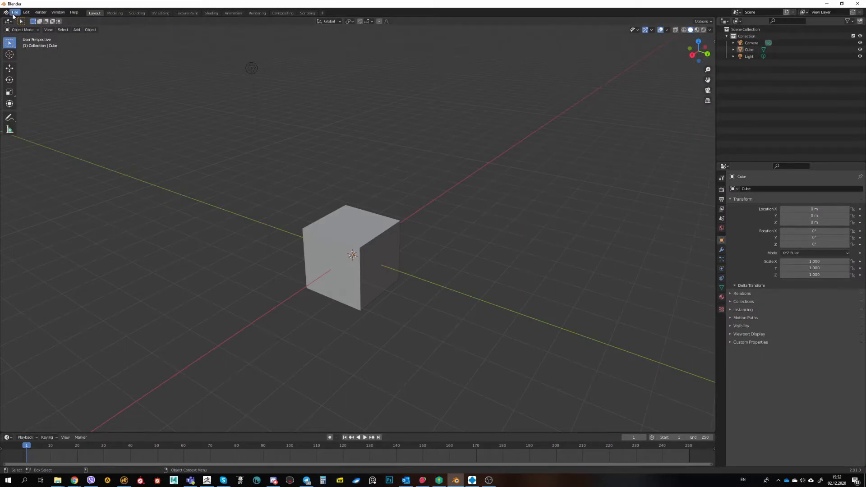
{"action": "left_click", "coordinate": [26, 12]}
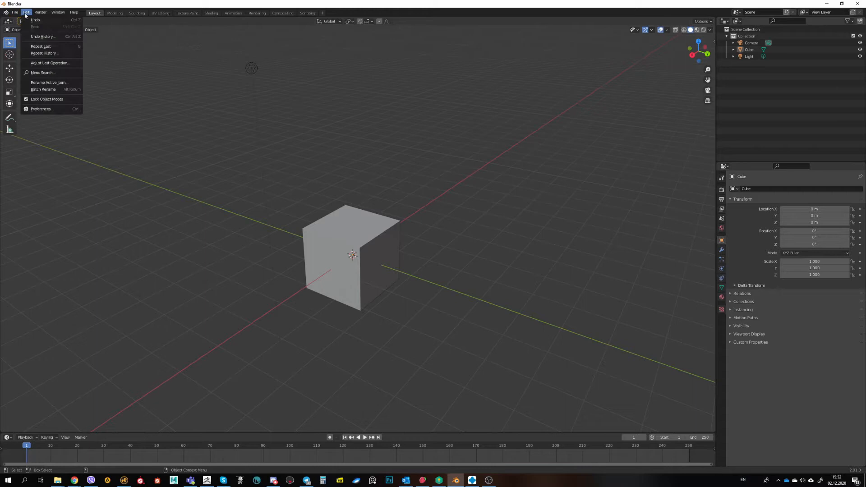
{"action": "left_click", "coordinate": [41, 109]}
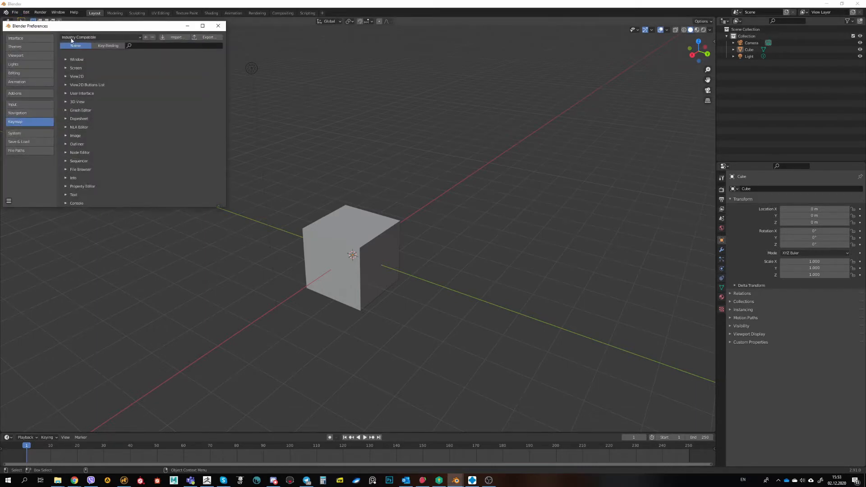
{"action": "mouse_move", "coordinate": [106, 40]}
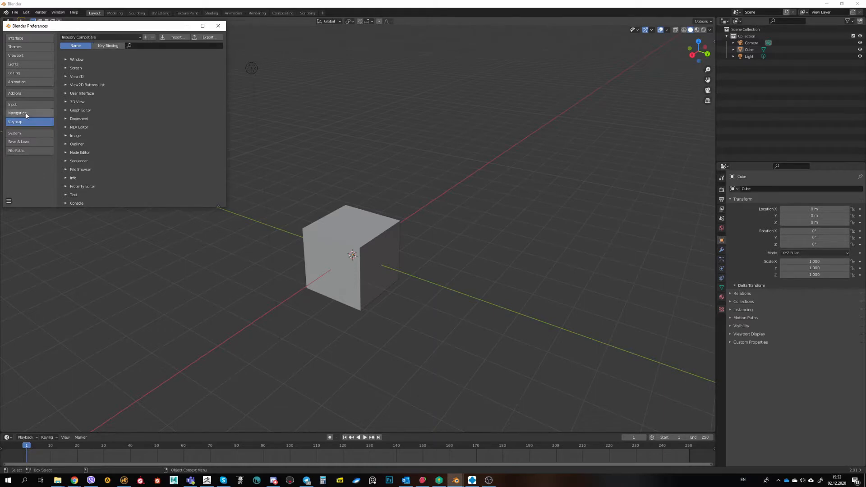
{"action": "left_click", "coordinate": [16, 112]}
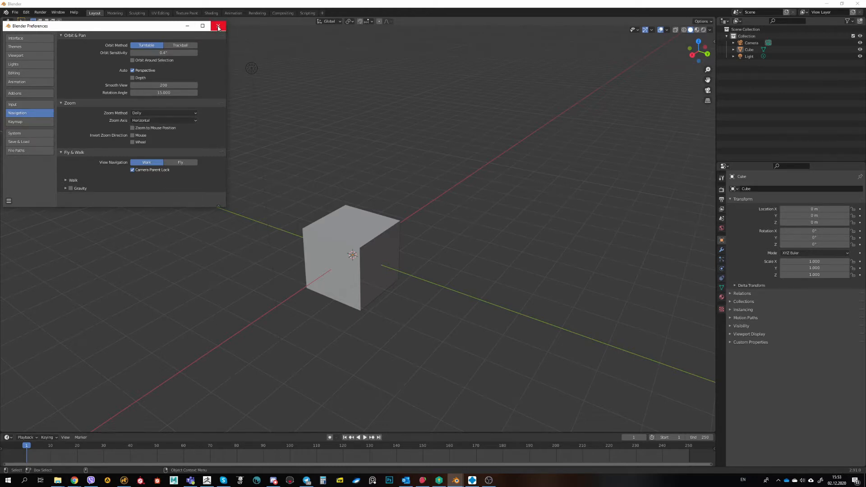
{"action": "left_click", "coordinate": [217, 26]}
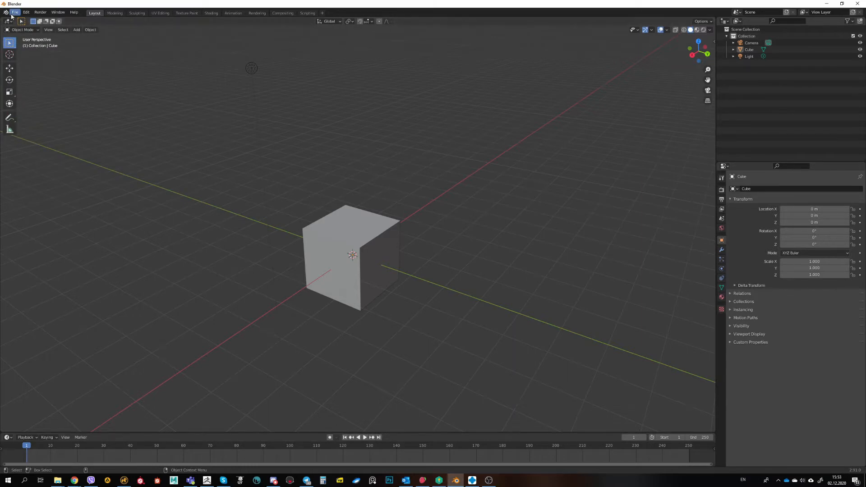
Start an STL import and browse into the Swarm_1 > Swarm_Slasher > STL folder.
{"action": "left_click", "coordinate": [15, 12]}
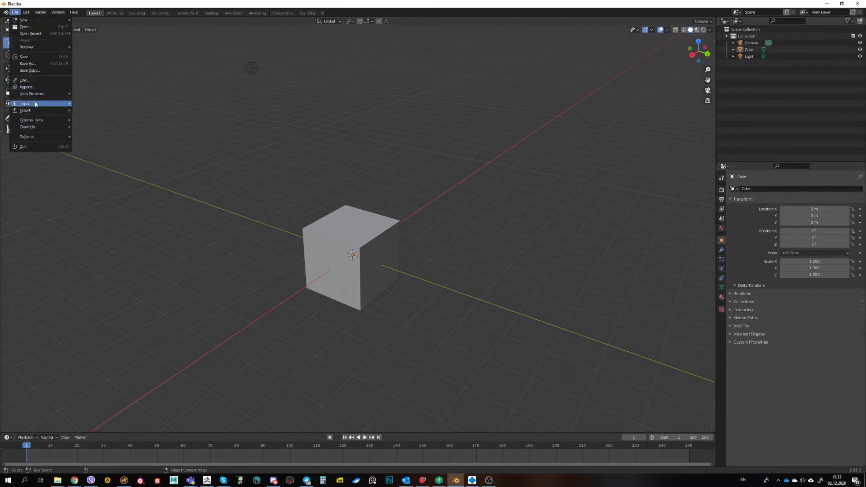
{"action": "left_click", "coordinate": [25, 103]}
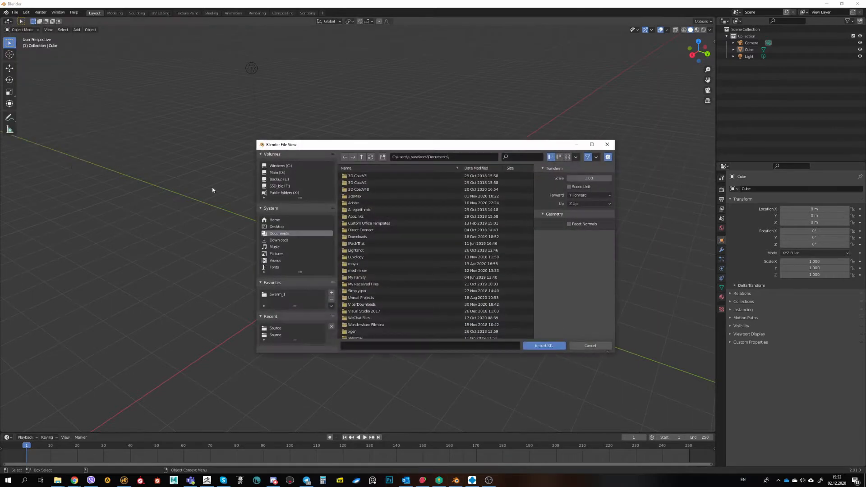
{"action": "left_click", "coordinate": [277, 294]}
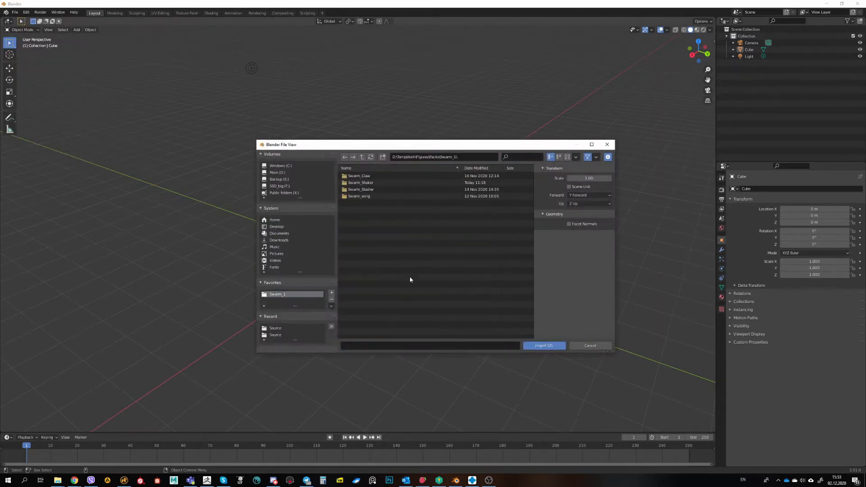
{"action": "left_click", "coordinate": [359, 184]}
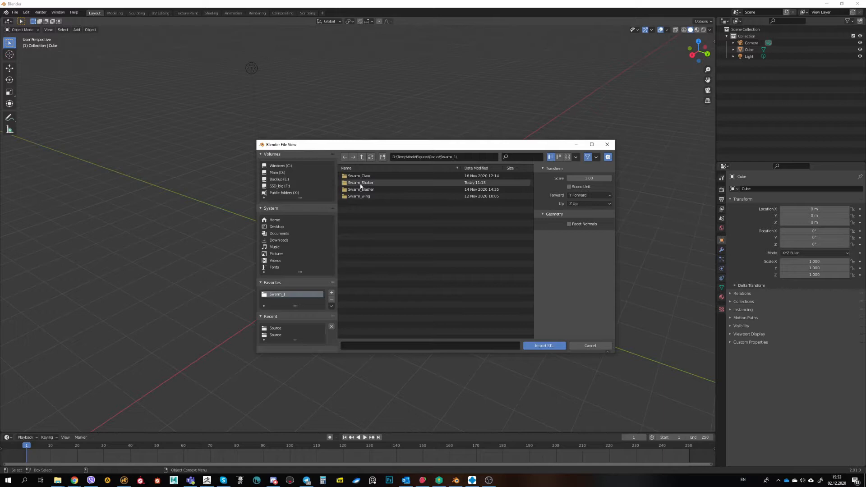
{"action": "left_click", "coordinate": [360, 190]}
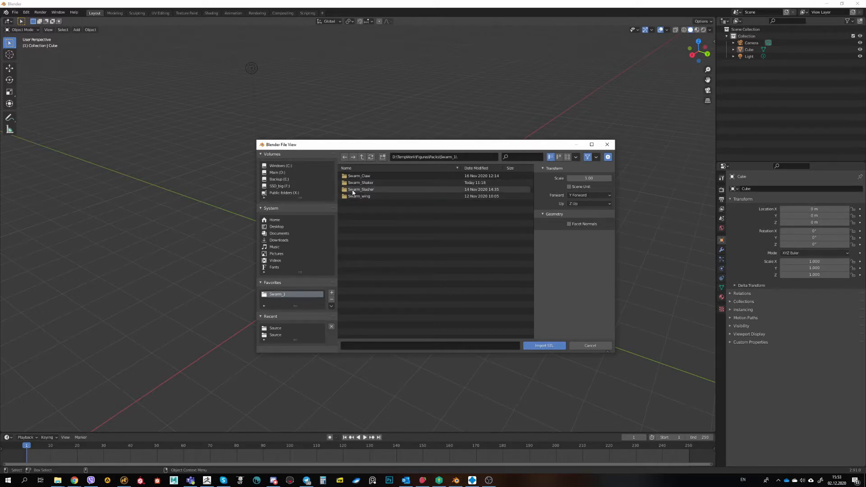
{"action": "double_click", "coordinate": [361, 189]}
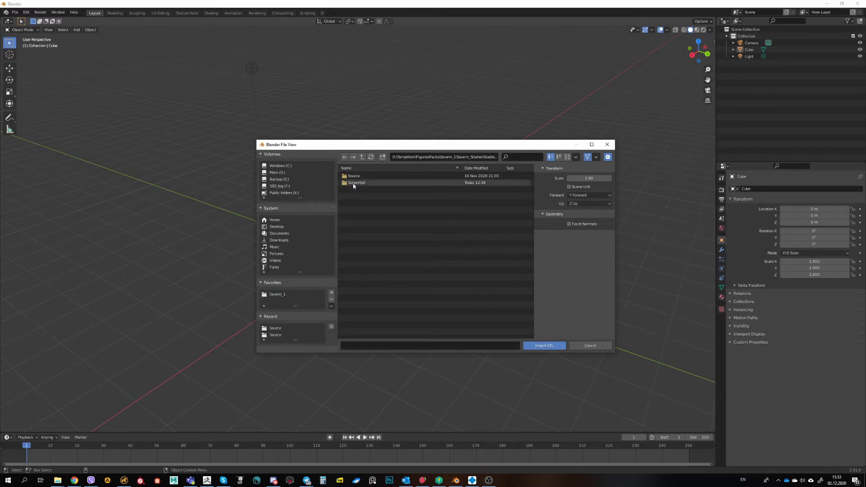
{"action": "double_click", "coordinate": [353, 175]}
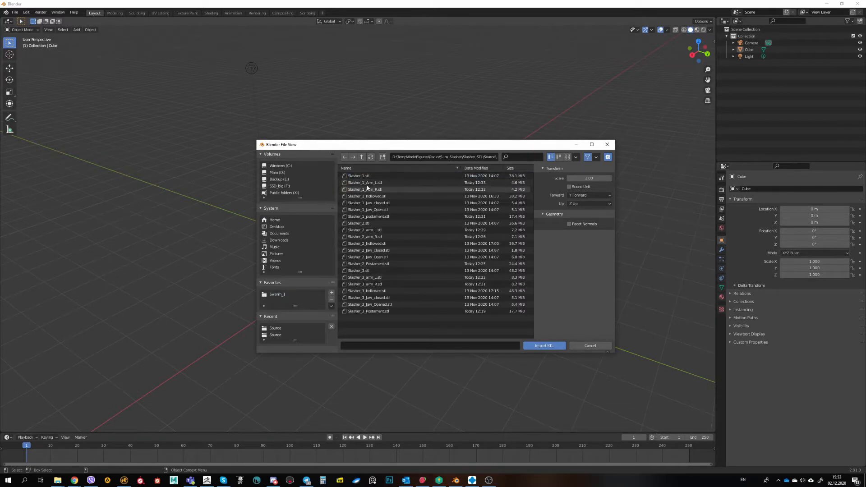
Select the files from Slasher_1.stl through Slasher_1_postament.stl for import.
{"action": "left_click", "coordinate": [359, 176]}
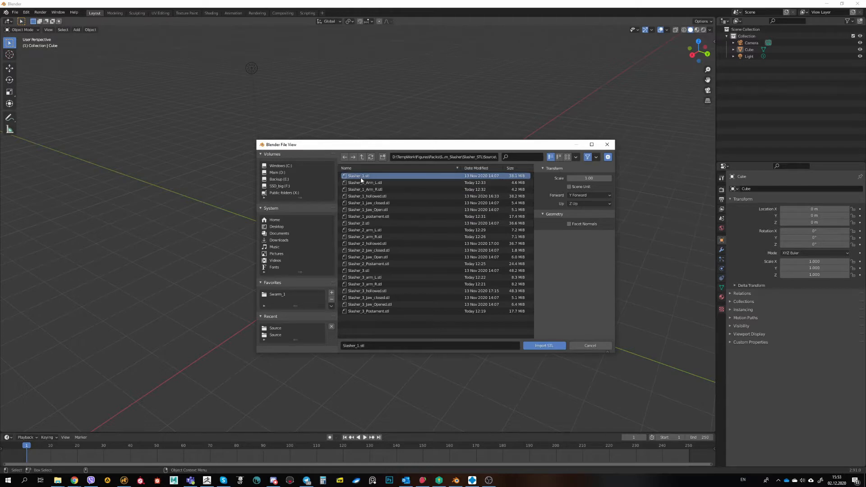
{"action": "mouse_move", "coordinate": [363, 219]}
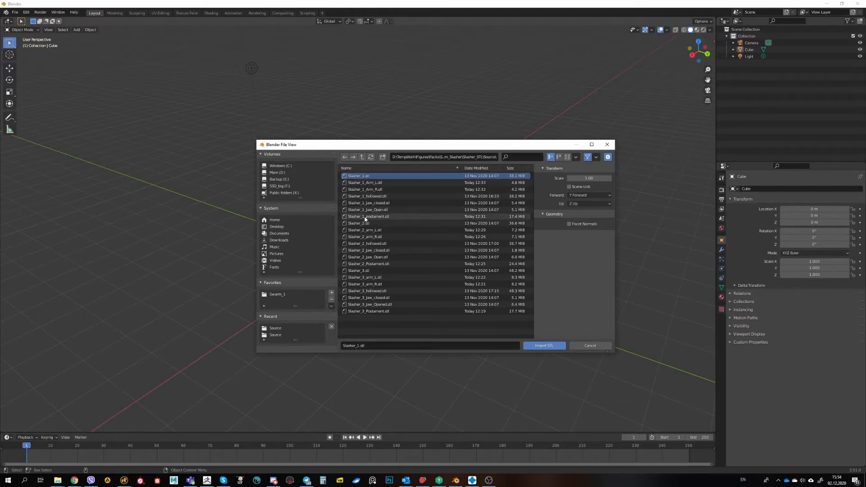
{"action": "mouse_move", "coordinate": [361, 220]}
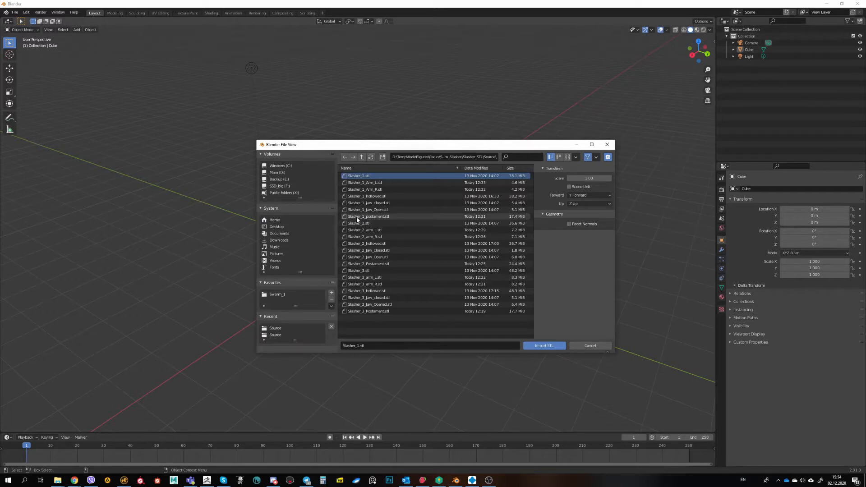
{"action": "left_click", "coordinate": [370, 215]}
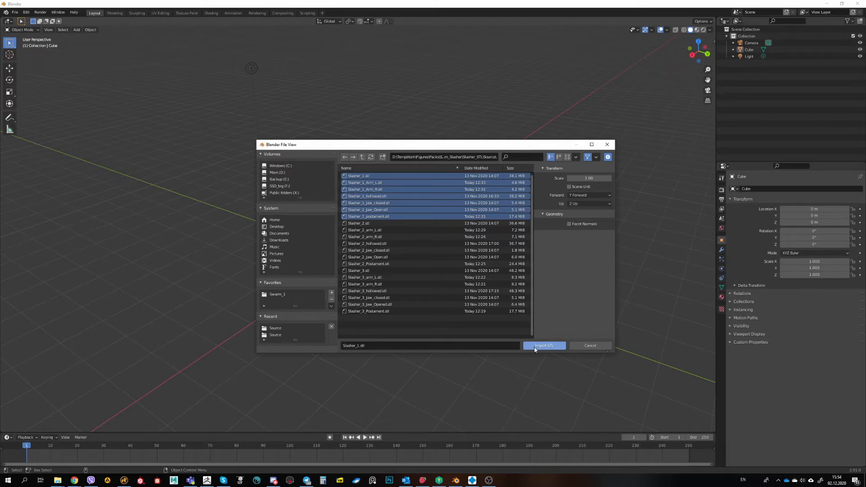
{"action": "mouse_move", "coordinate": [533, 215]}
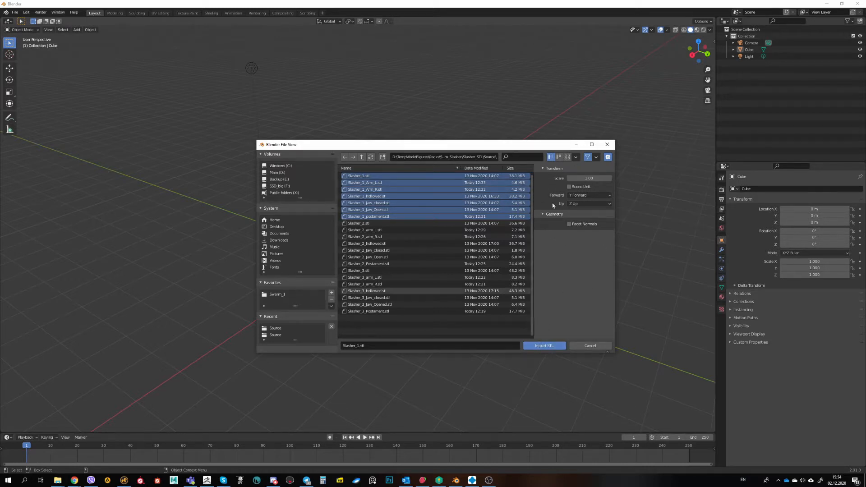
{"action": "mouse_move", "coordinate": [543, 345]}
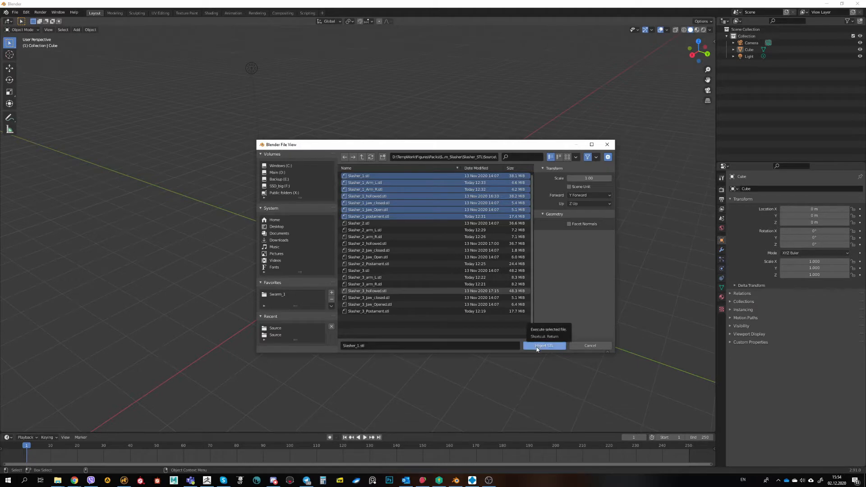
{"action": "left_click", "coordinate": [543, 346]}
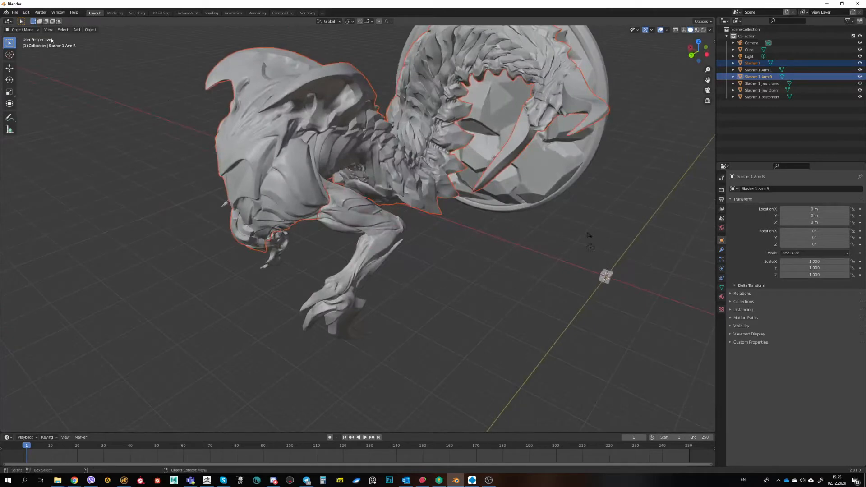
{"action": "left_click", "coordinate": [90, 30]}
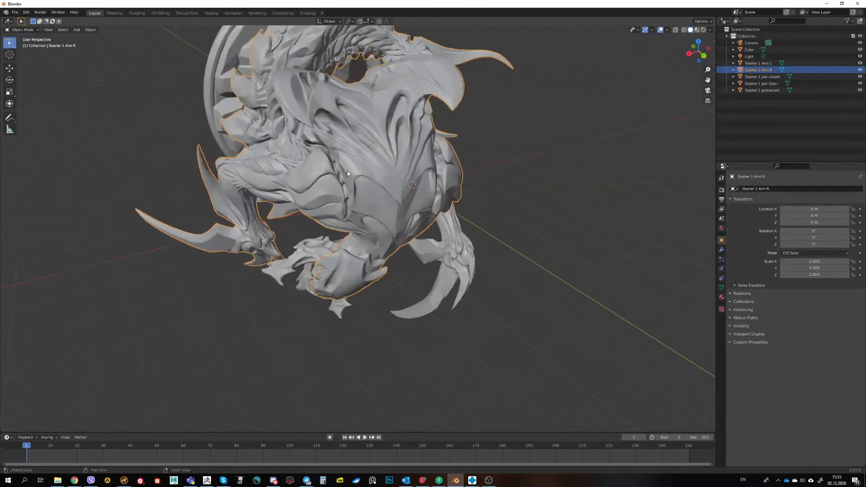
{"action": "left_click", "coordinate": [9, 68]}
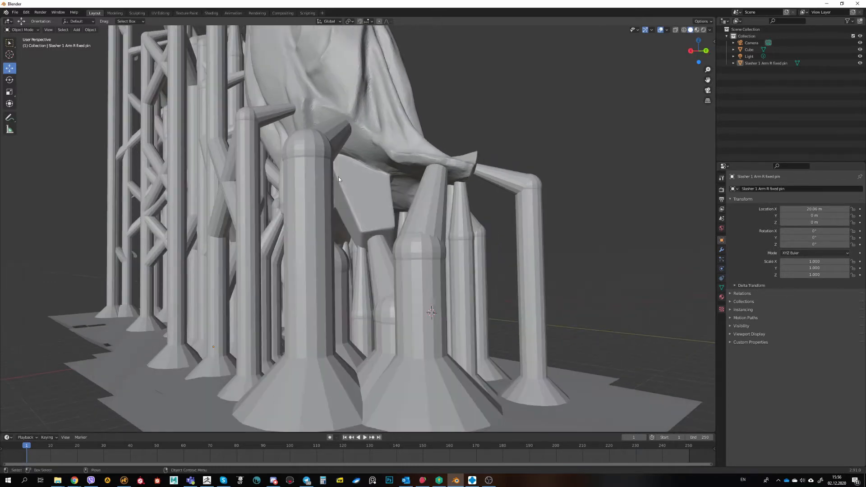
Zoom around the Slasher 1 Arm R fixed pin model to inspect its supports and pin.
{"action": "scroll", "scroll_direction": "down", "scroll_amount": 3}
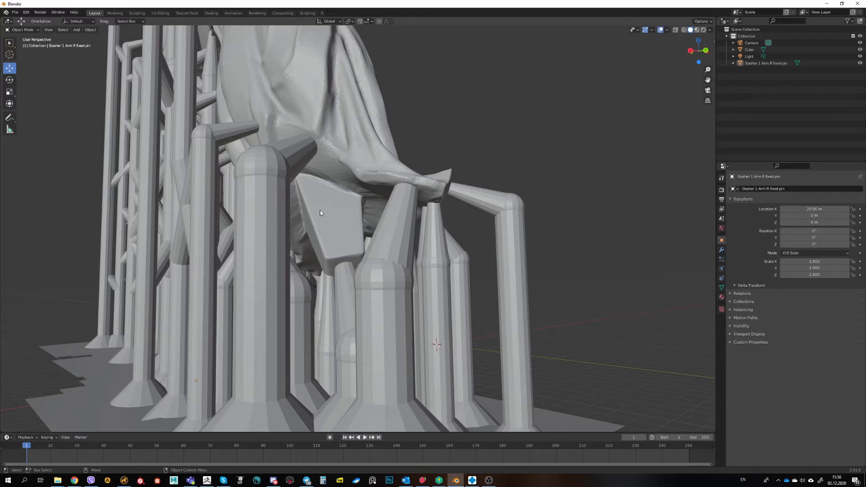
{"action": "mouse_move", "coordinate": [336, 242]}
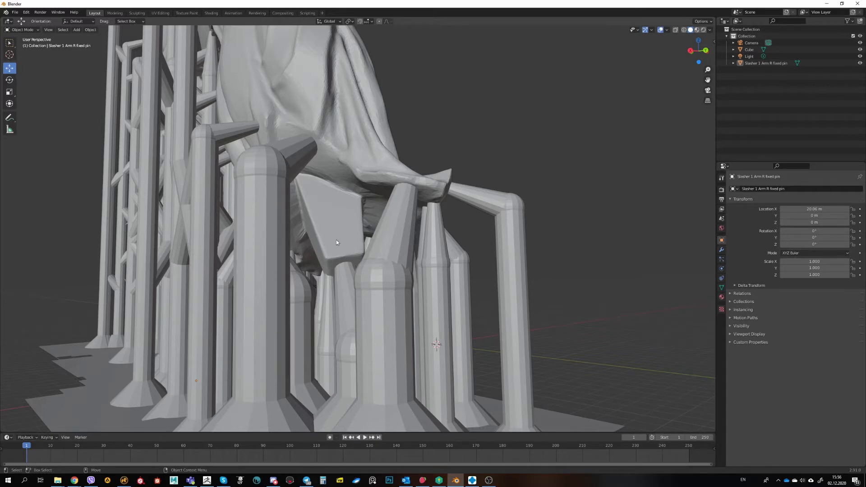
{"action": "mouse_move", "coordinate": [334, 274]}
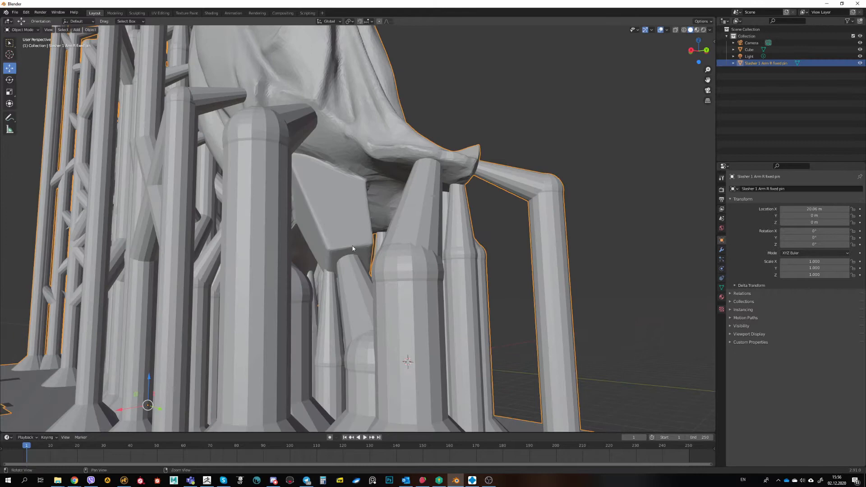
{"action": "left_click", "coordinate": [9, 21]}
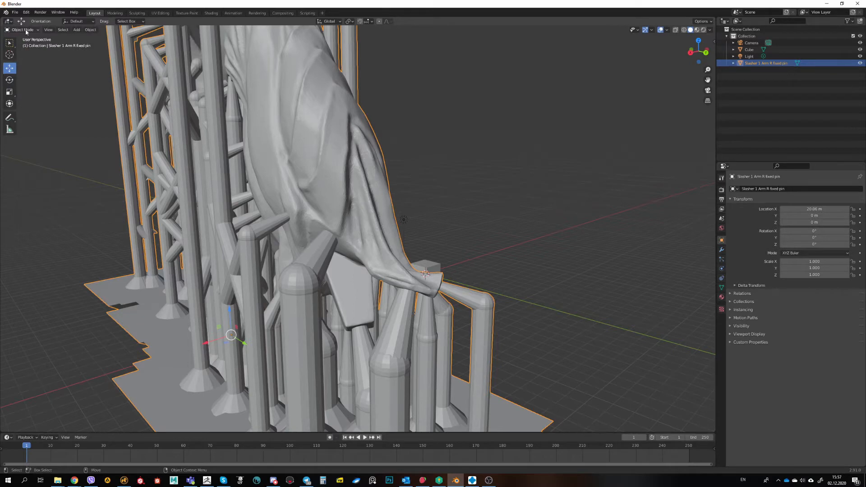
Enter Edit Mode on the arm and select all geometry linked to the arm mesh.
{"action": "left_click", "coordinate": [22, 28]}
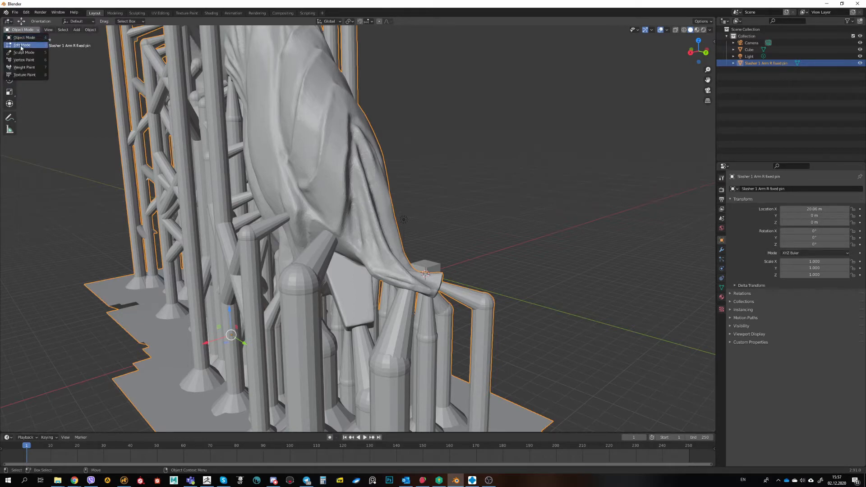
{"action": "left_click", "coordinate": [21, 45]}
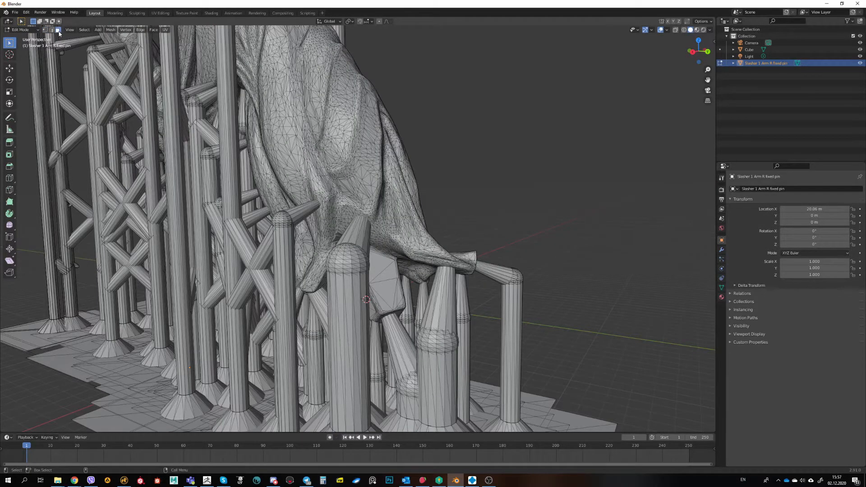
{"action": "left_click", "coordinate": [46, 29]}
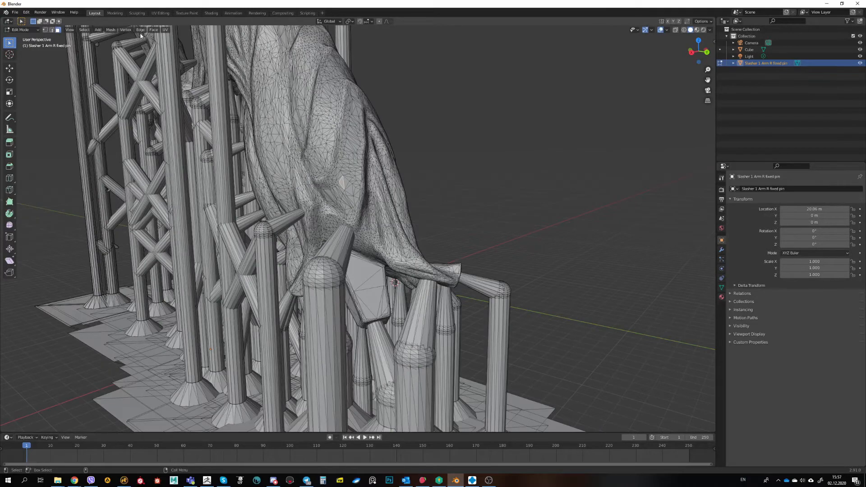
{"action": "left_click", "coordinate": [83, 28]}
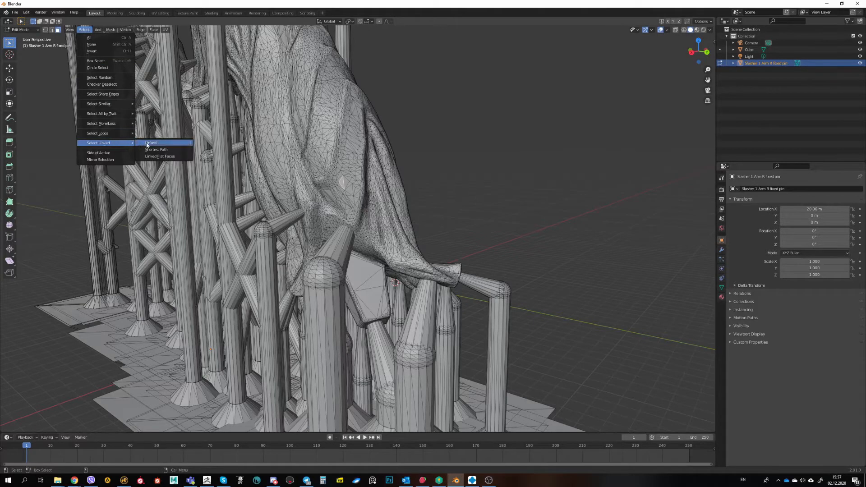
{"action": "mouse_move", "coordinate": [151, 142]}
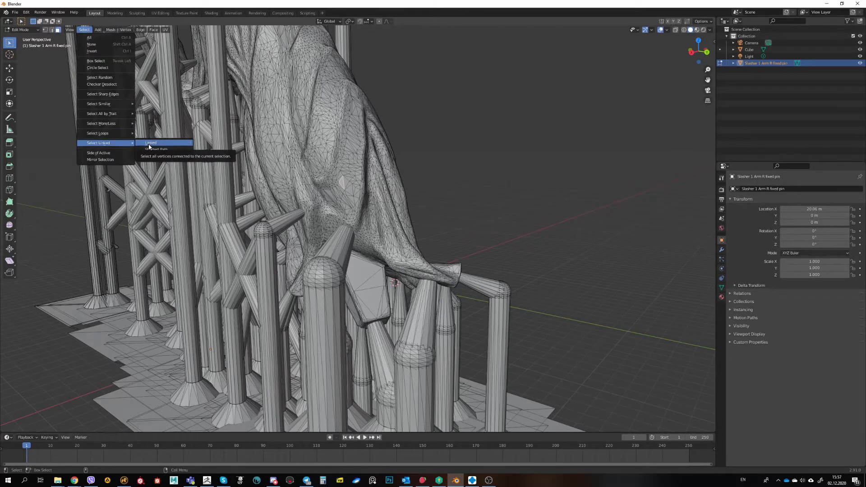
{"action": "left_click", "coordinate": [151, 142]}
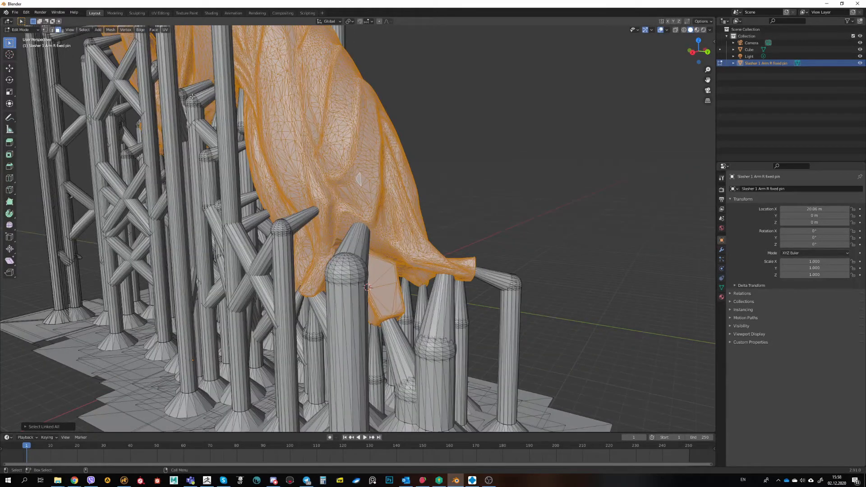
Separate the selected arm into its own object and hide the supported original.
{"action": "left_click", "coordinate": [110, 29]}
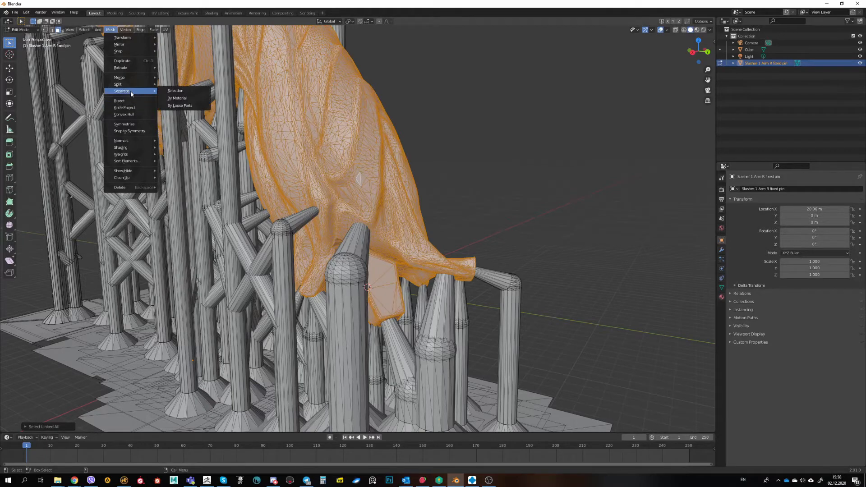
{"action": "mouse_move", "coordinate": [176, 90]}
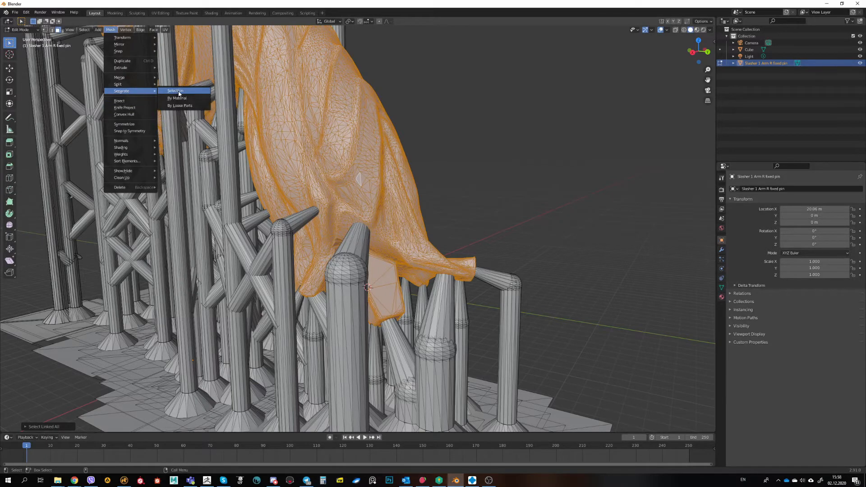
{"action": "left_click", "coordinate": [176, 90]}
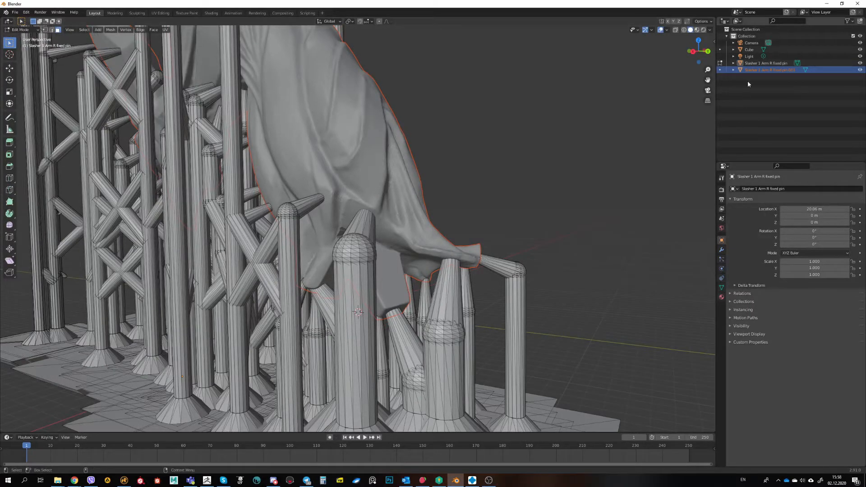
{"action": "mouse_move", "coordinate": [859, 70]}
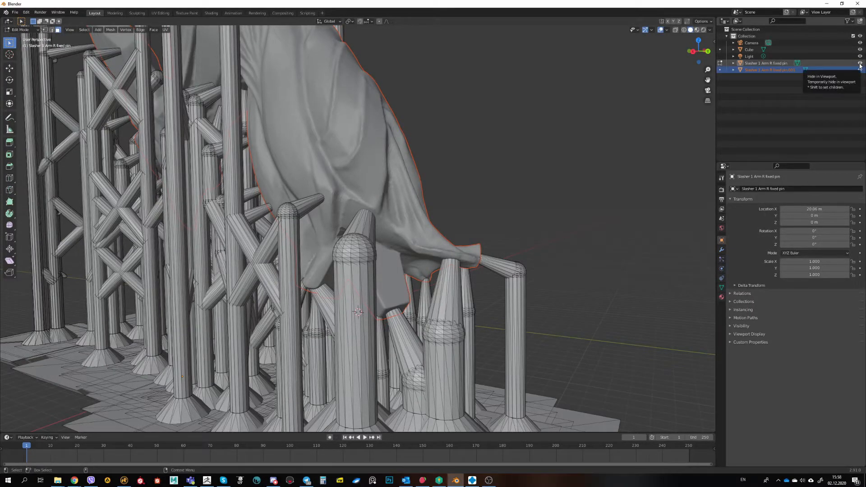
{"action": "left_click", "coordinate": [860, 63]}
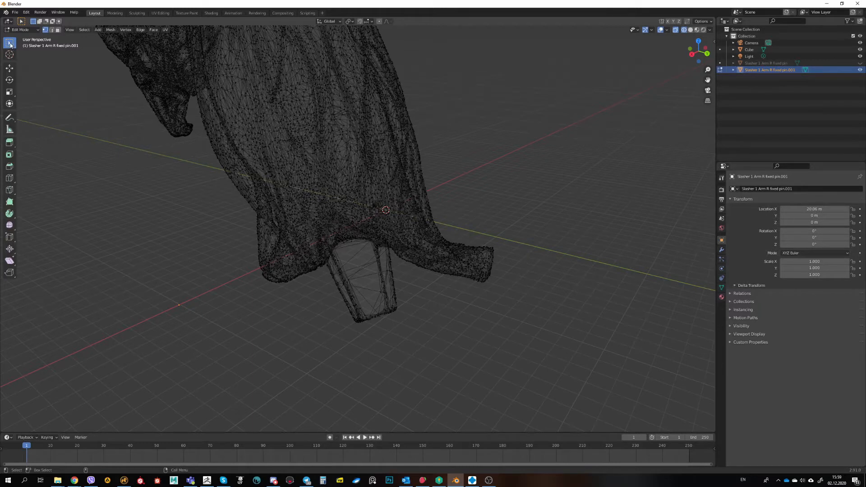
Switch to lasso selection and pick out the rectangular pin beneath the arm.
{"action": "left_click", "coordinate": [9, 43]}
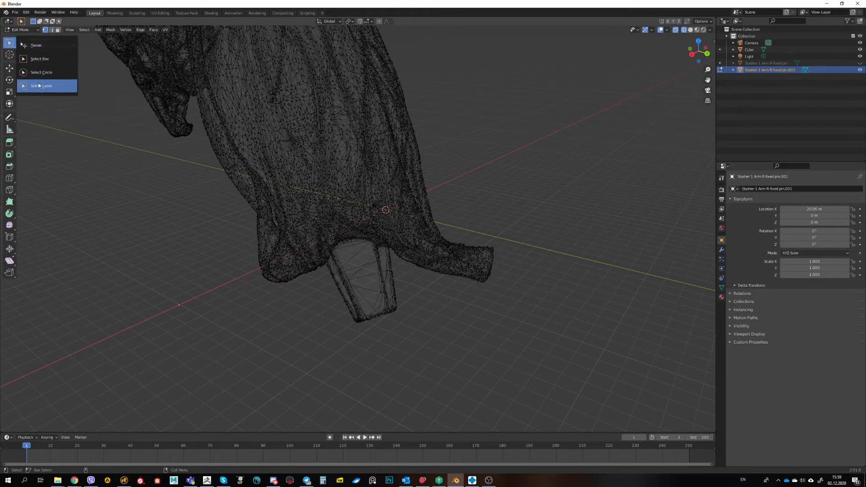
{"action": "left_click", "coordinate": [43, 86]}
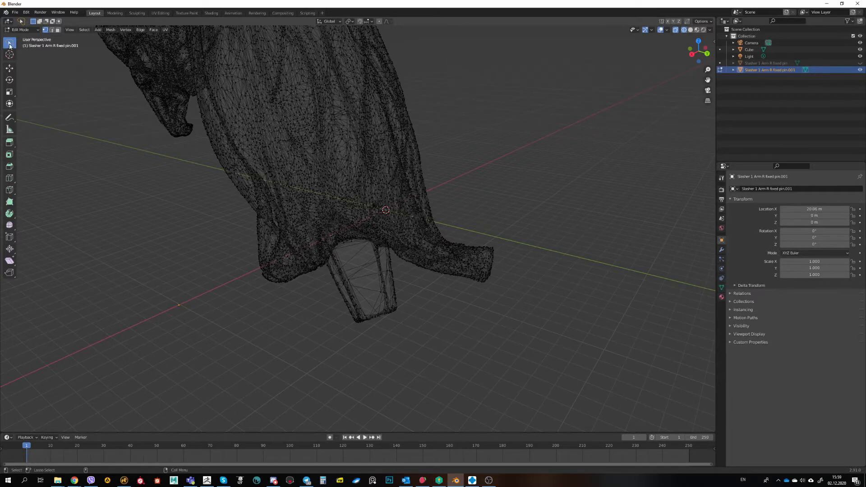
{"action": "left_click", "coordinate": [9, 43]}
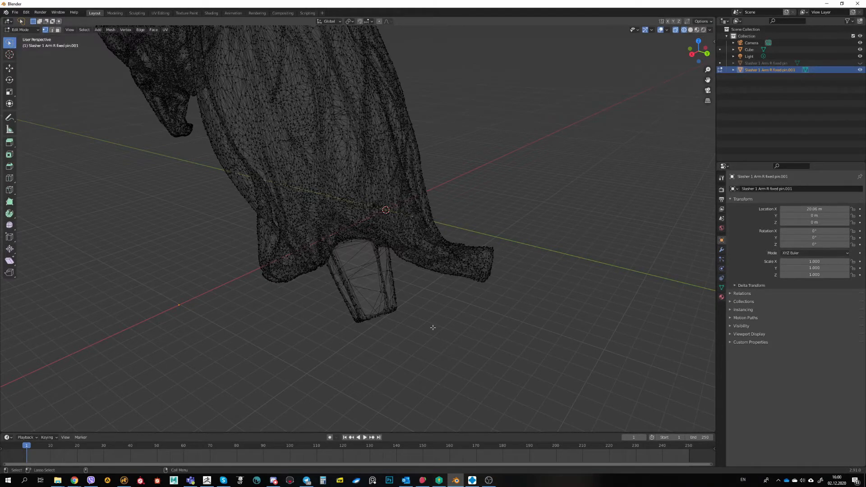
{"action": "left_click", "coordinate": [392, 312]}
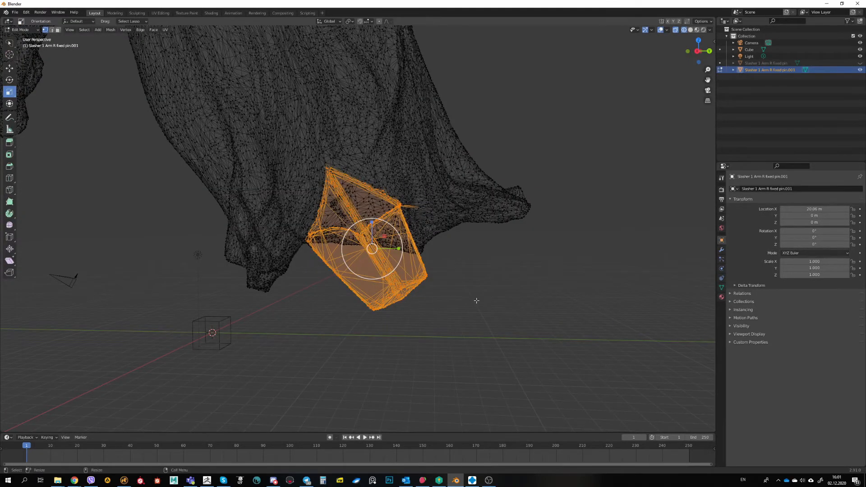
{"action": "mouse_move", "coordinate": [443, 285]}
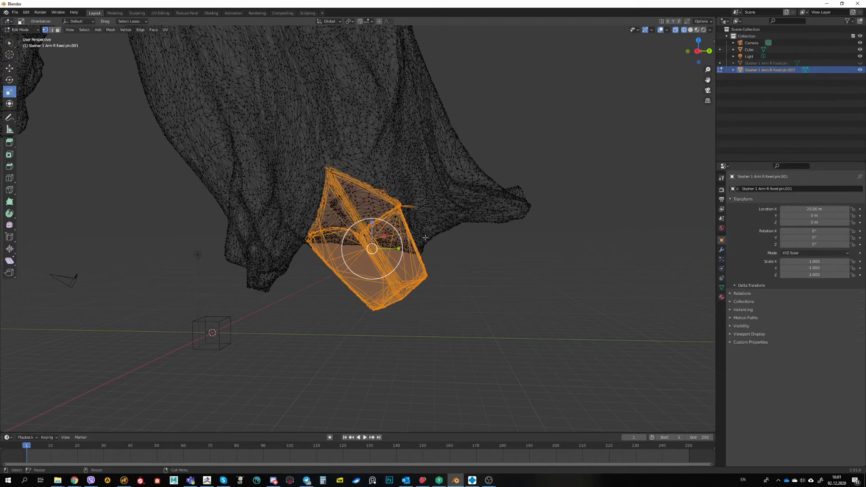
{"action": "mouse_move", "coordinate": [405, 268]}
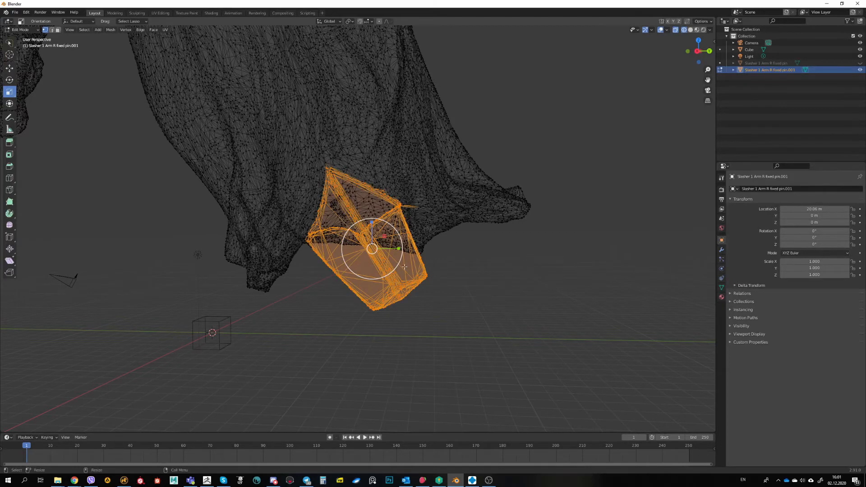
{"action": "mouse_move", "coordinate": [398, 255]}
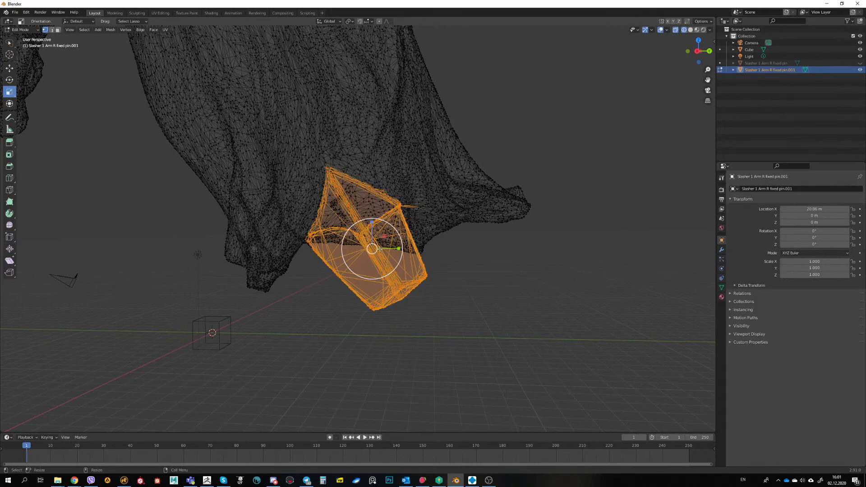
{"action": "mouse_move", "coordinate": [387, 248]}
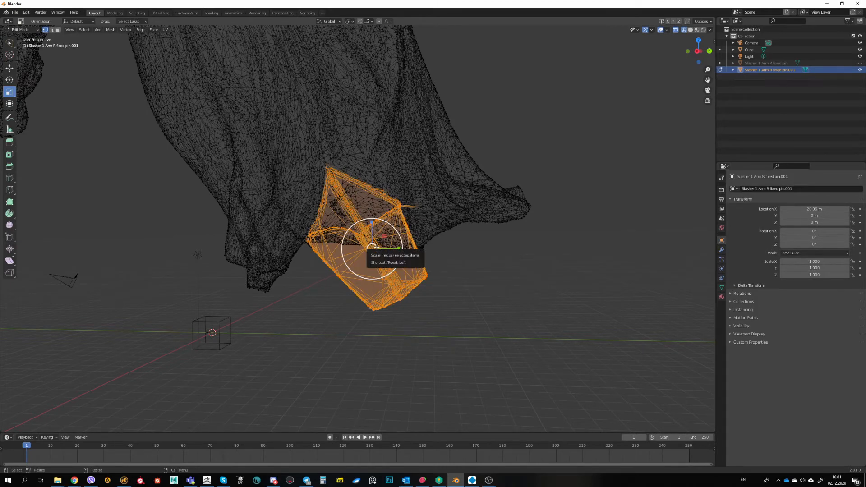
{"action": "mouse_move", "coordinate": [374, 245]}
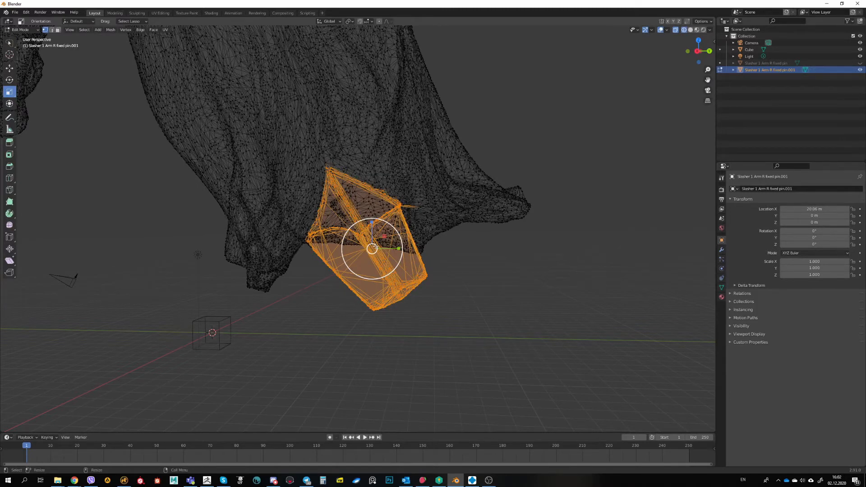
{"action": "mouse_move", "coordinate": [372, 245]}
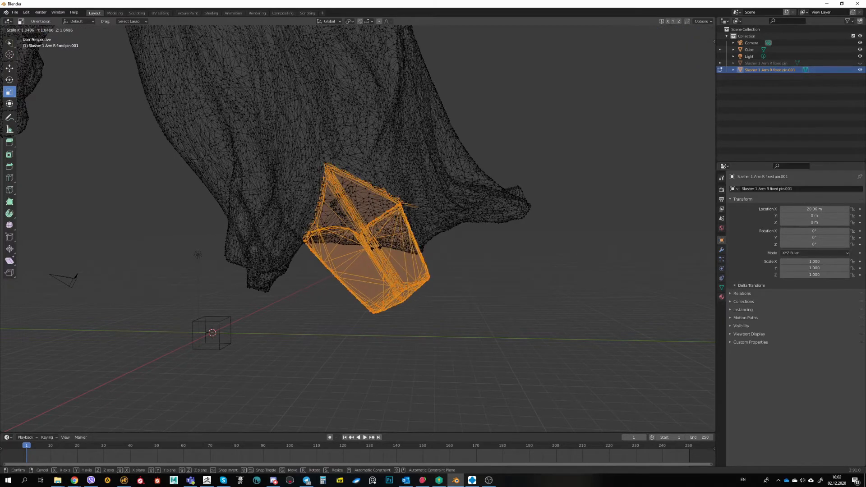
{"action": "mouse_move", "coordinate": [364, 237]}
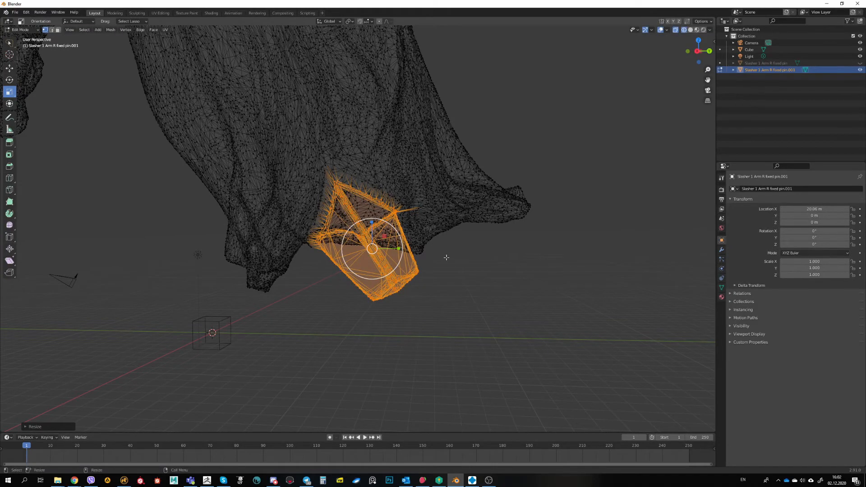
{"action": "mouse_move", "coordinate": [452, 257]}
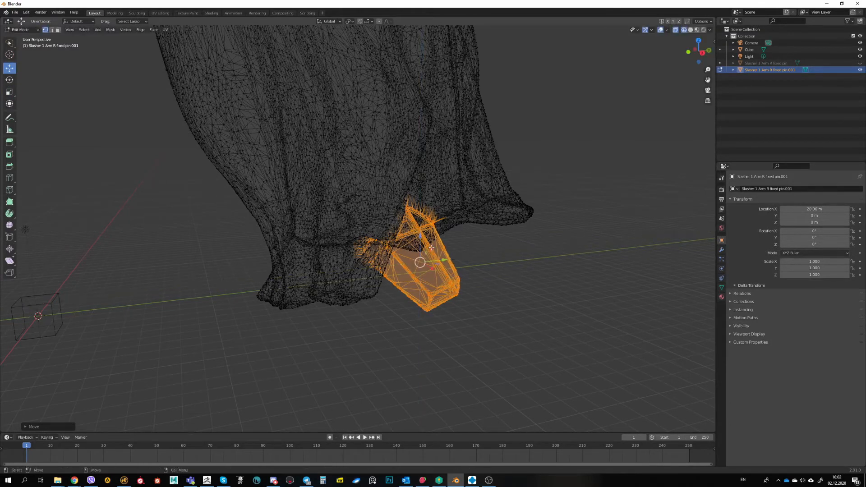
Grab the pin geometry, shift it slightly against the arm, and leave Edit Mode.
{"action": "key", "text": "g"}
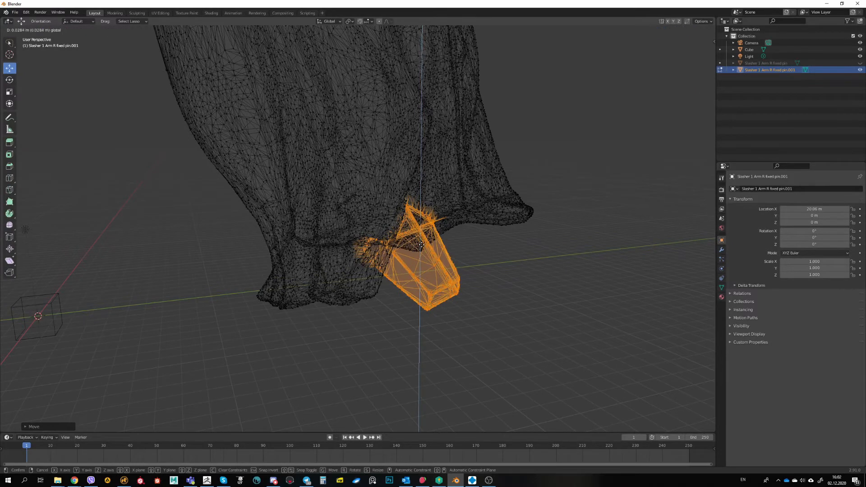
{"action": "mouse_move", "coordinate": [439, 257]}
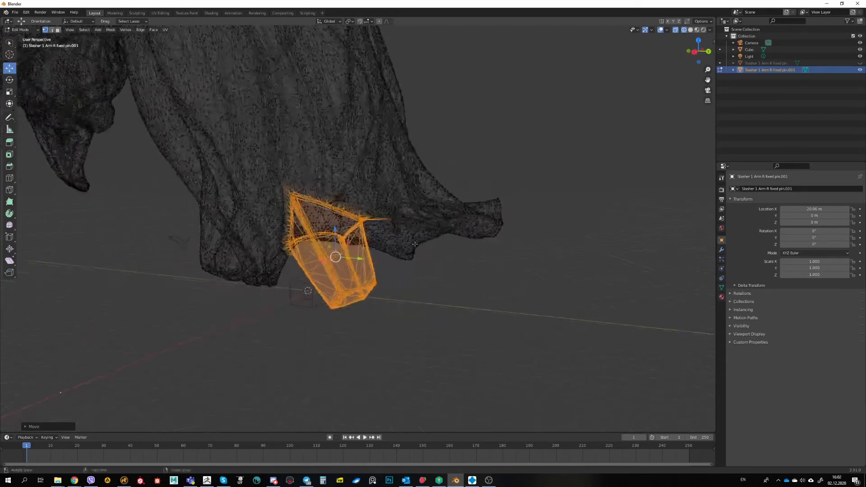
{"action": "left_click", "coordinate": [674, 29]}
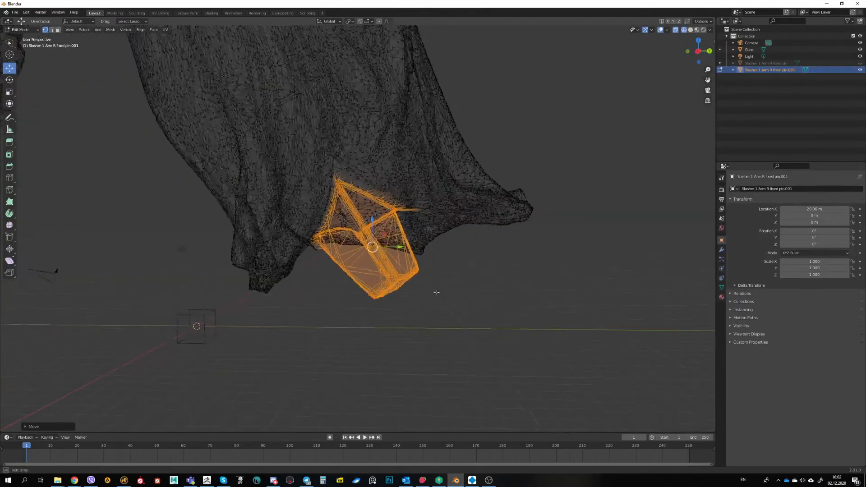
{"action": "key", "text": "Tab"}
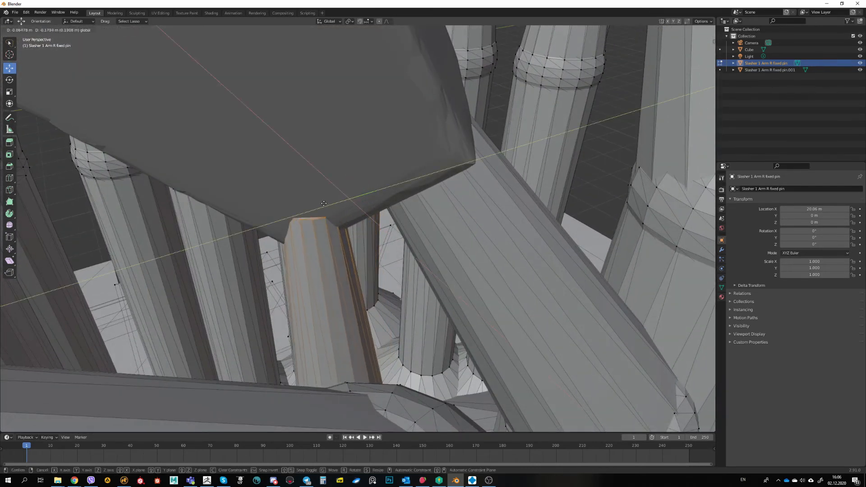
{"action": "mouse_move", "coordinate": [306, 197]}
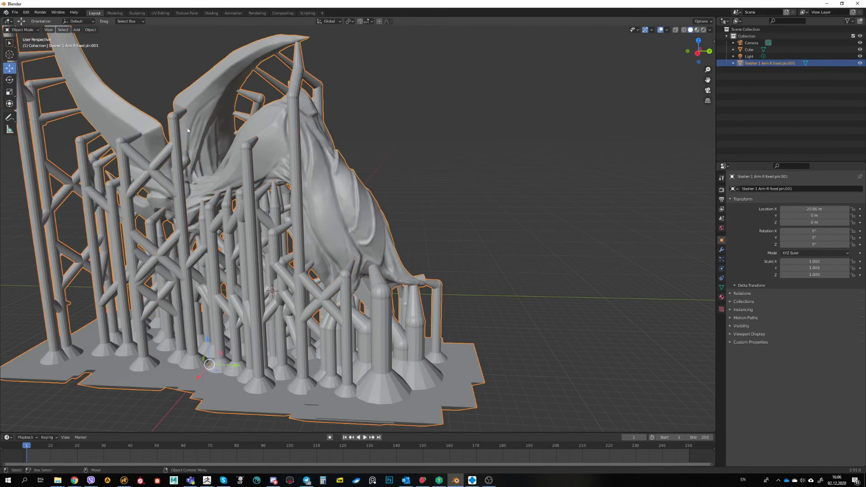
Start an STL export to the Swarm_1 folder with Selection Only enabled.
{"action": "left_click", "coordinate": [15, 11]}
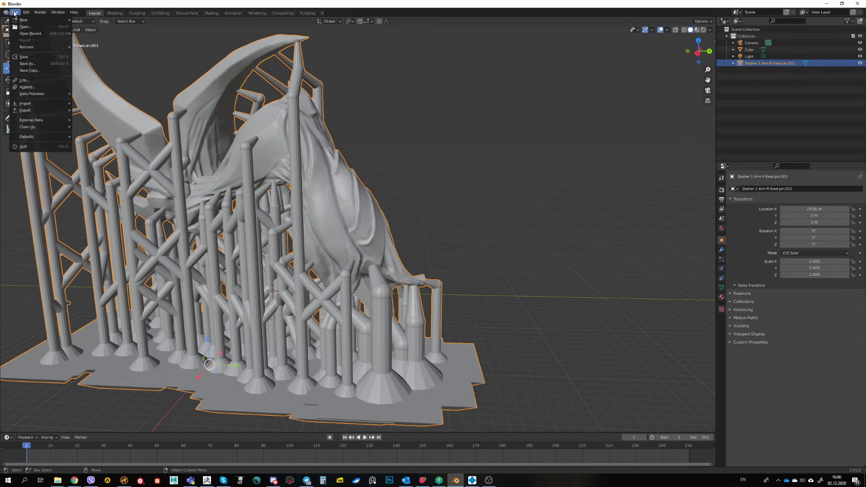
{"action": "mouse_move", "coordinate": [25, 110]}
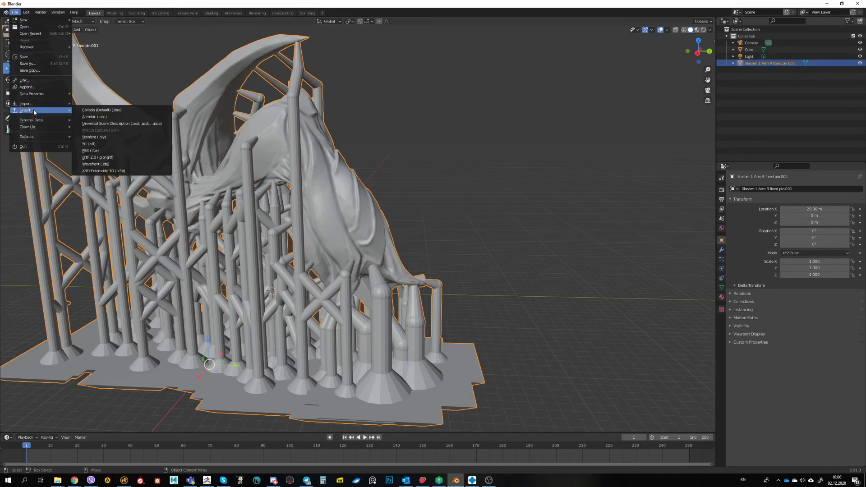
{"action": "left_click", "coordinate": [89, 143]}
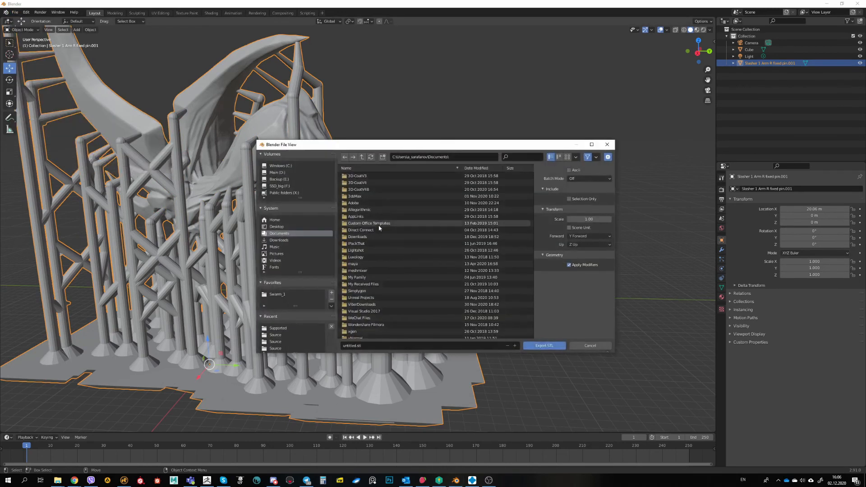
{"action": "mouse_move", "coordinate": [309, 225]}
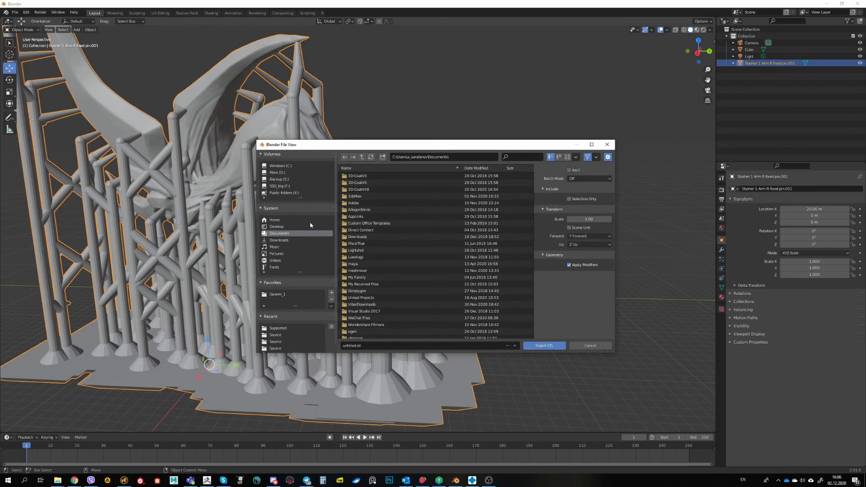
{"action": "left_click", "coordinate": [276, 294]}
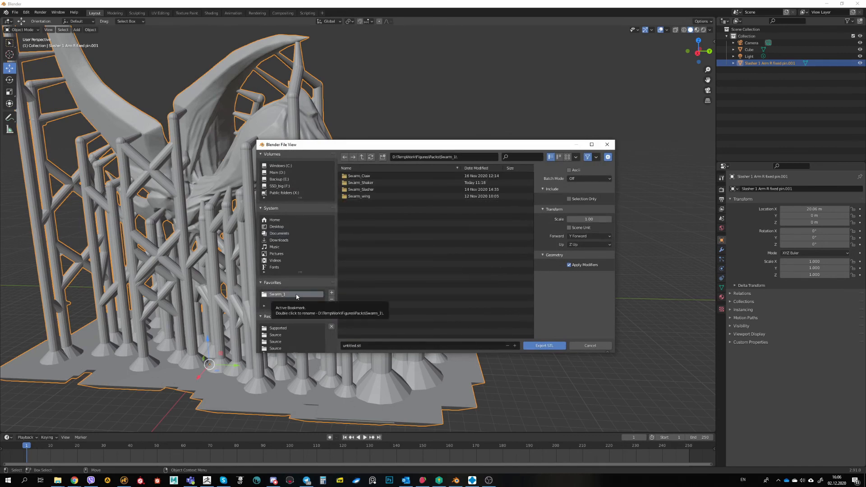
{"action": "left_click", "coordinate": [569, 199]}
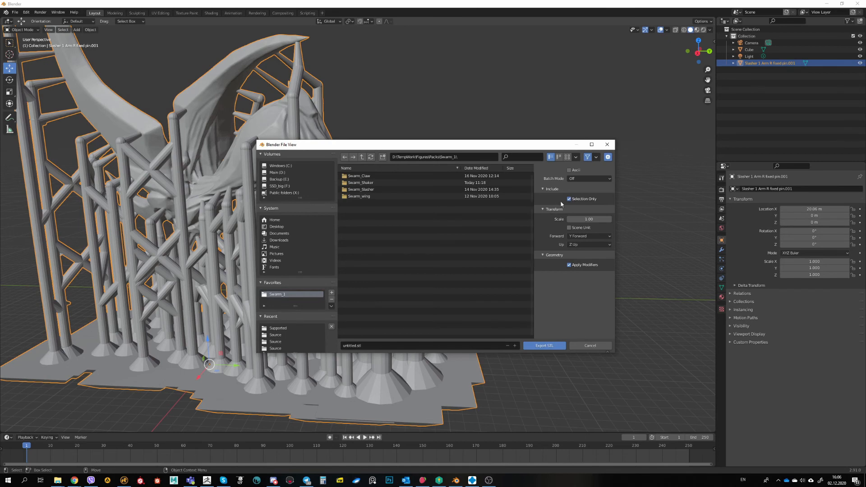
{"action": "mouse_move", "coordinate": [578, 209]}
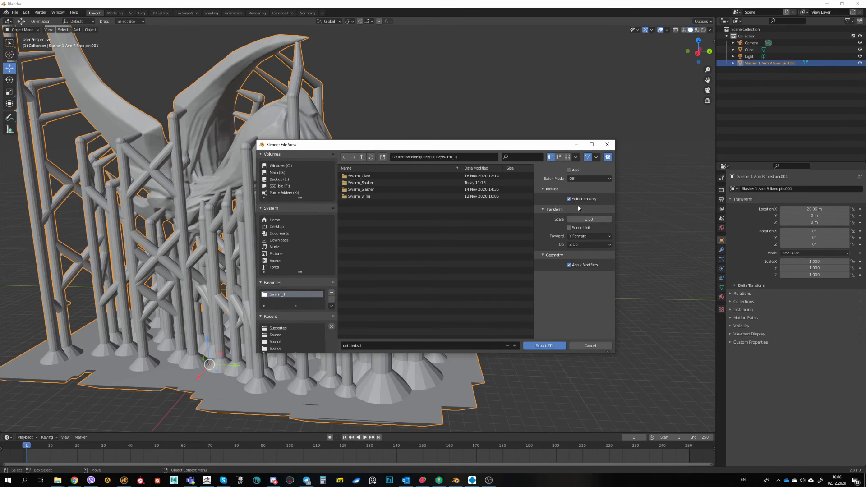
{"action": "mouse_move", "coordinate": [576, 213]}
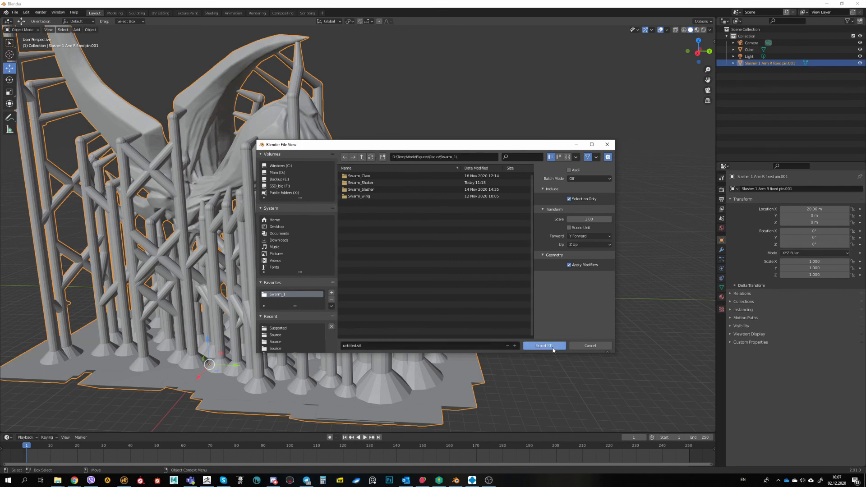
{"action": "mouse_move", "coordinate": [569, 344]}
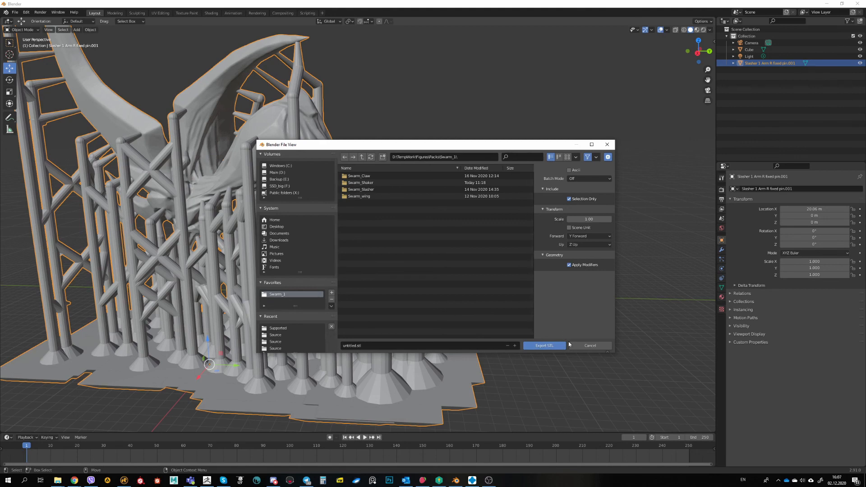
{"action": "mouse_move", "coordinate": [544, 345]}
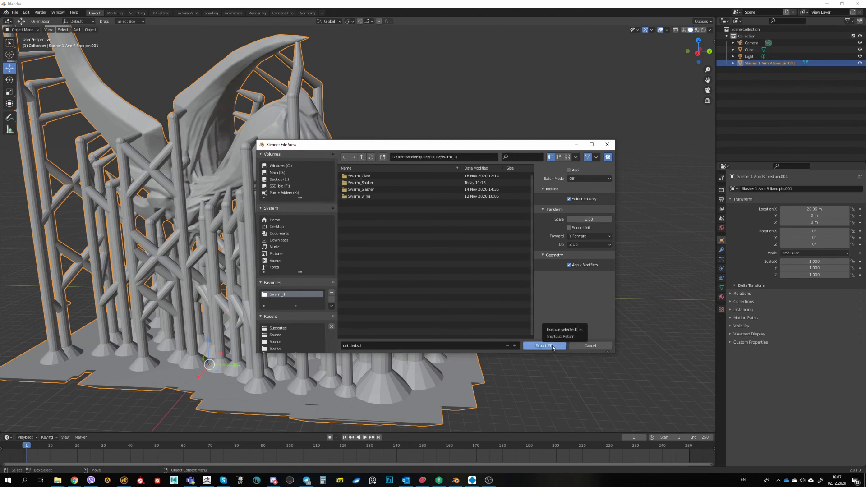